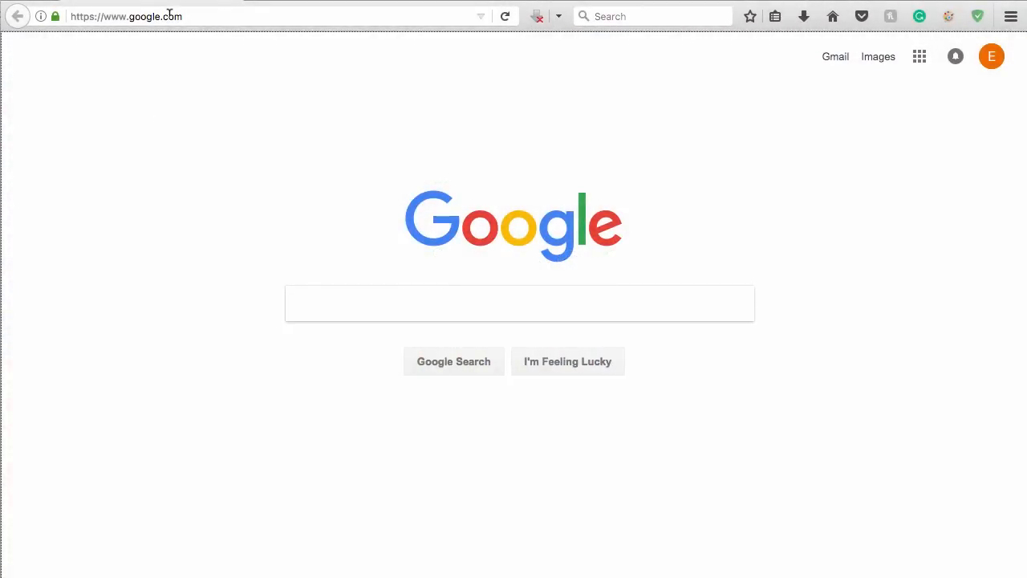
Step: Load the Office 365 portal at portal.office.com
type("portal.office.com")
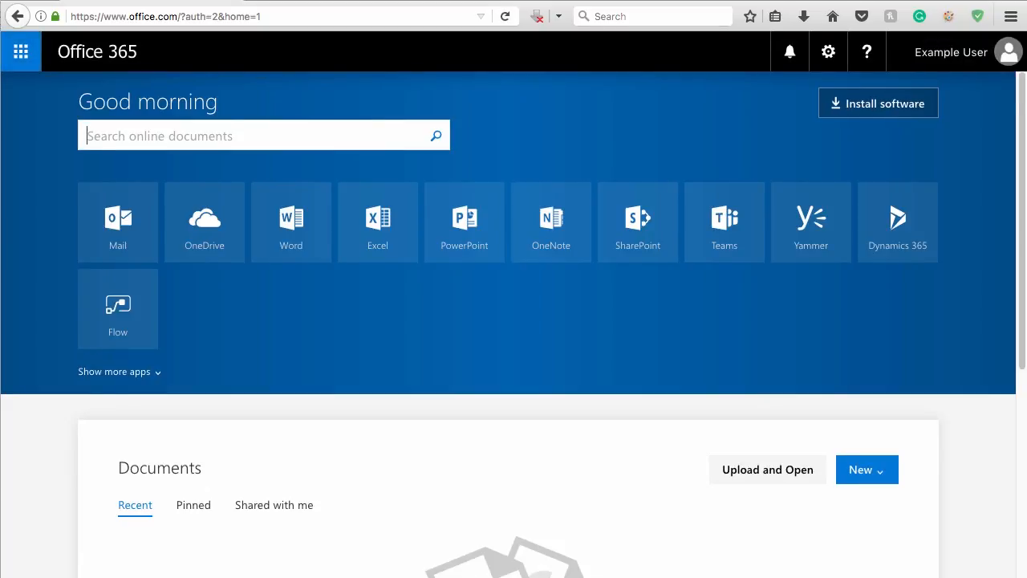
mouse_move(829, 51)
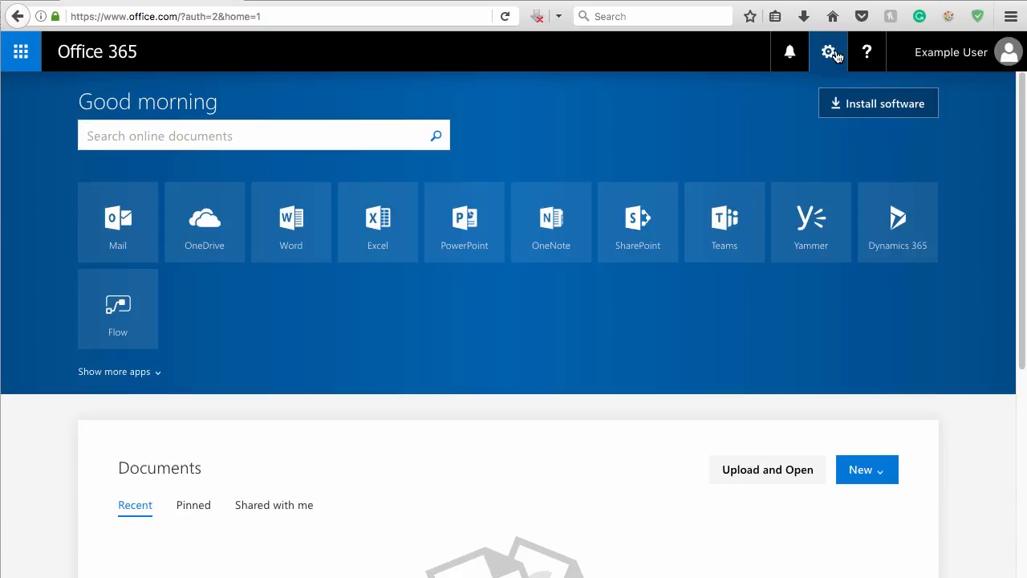
Step: Navigate from the Settings gear through Mail settings to the Forwarding page under Accounts
left_click(829, 51)
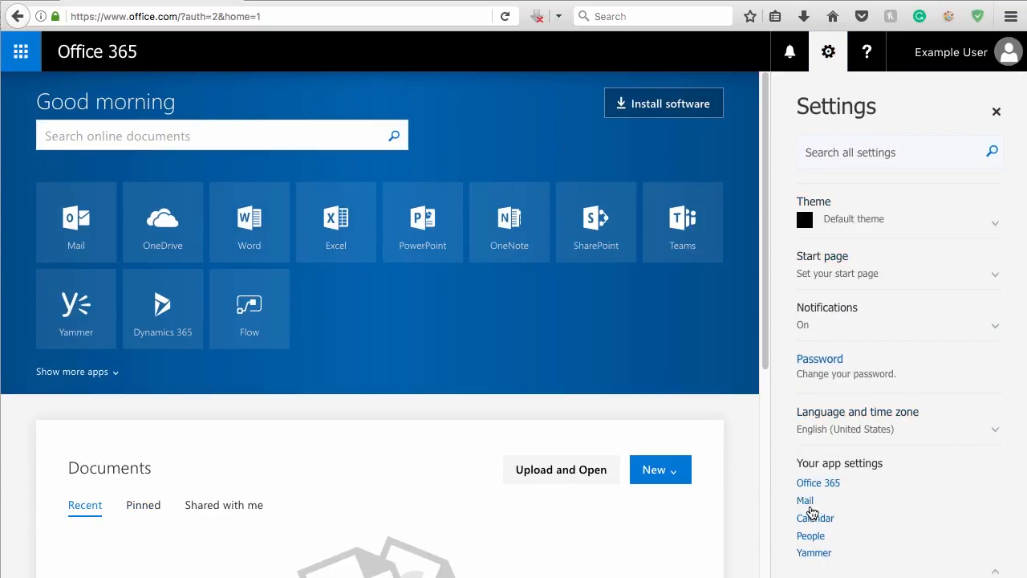
left_click(805, 500)
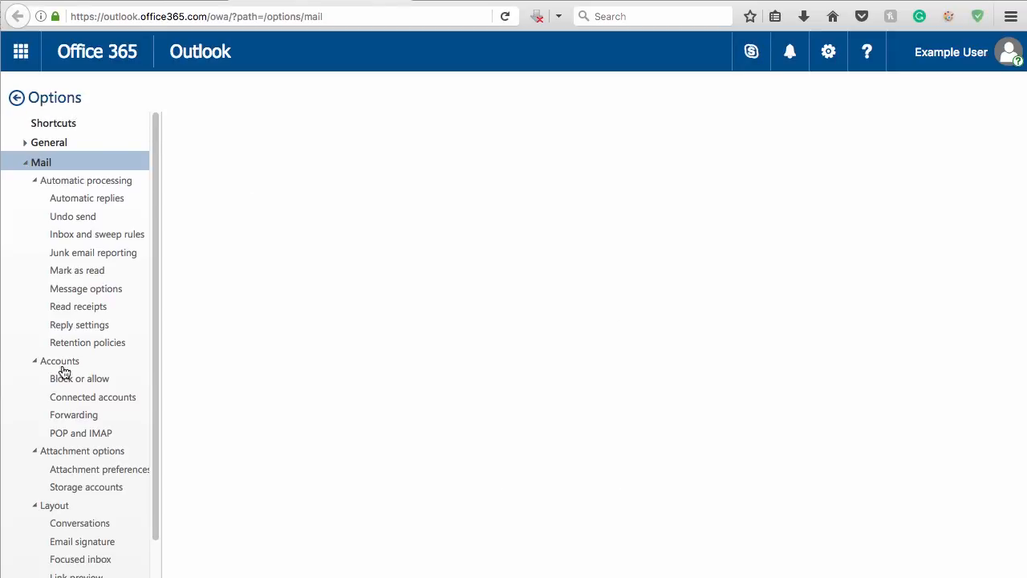
left_click(73, 414)
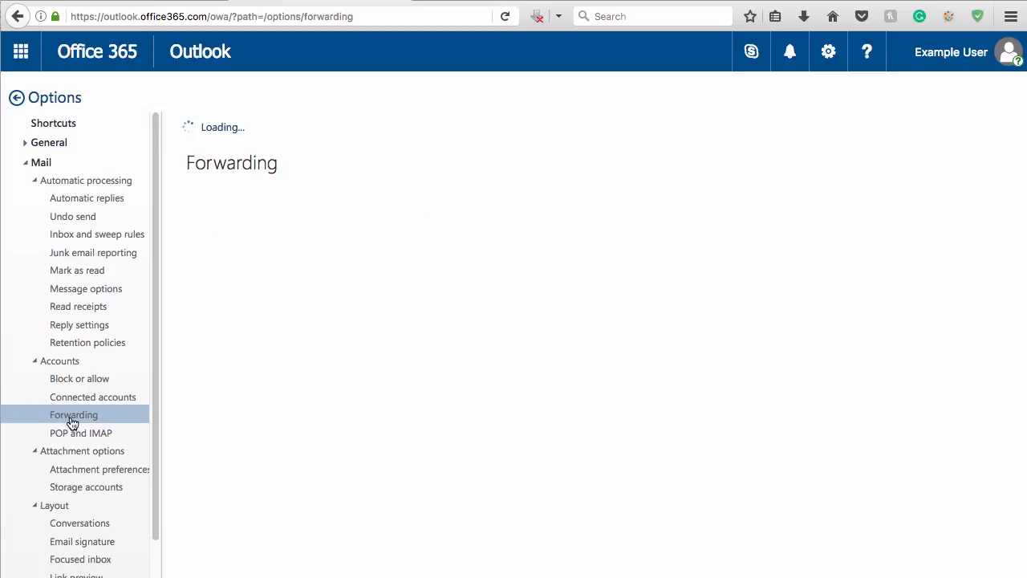
left_click(73, 414)
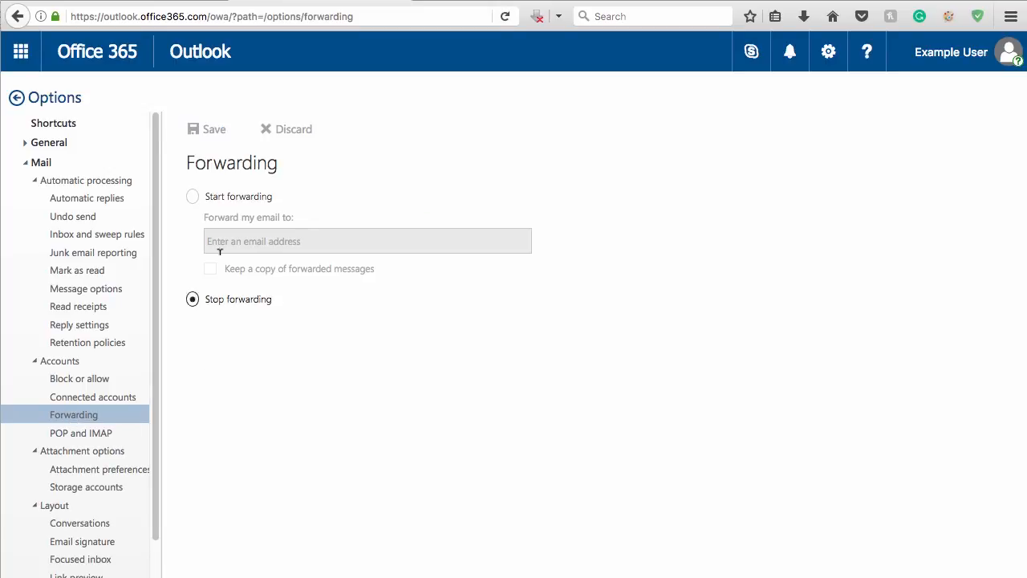
left_click(192, 196)
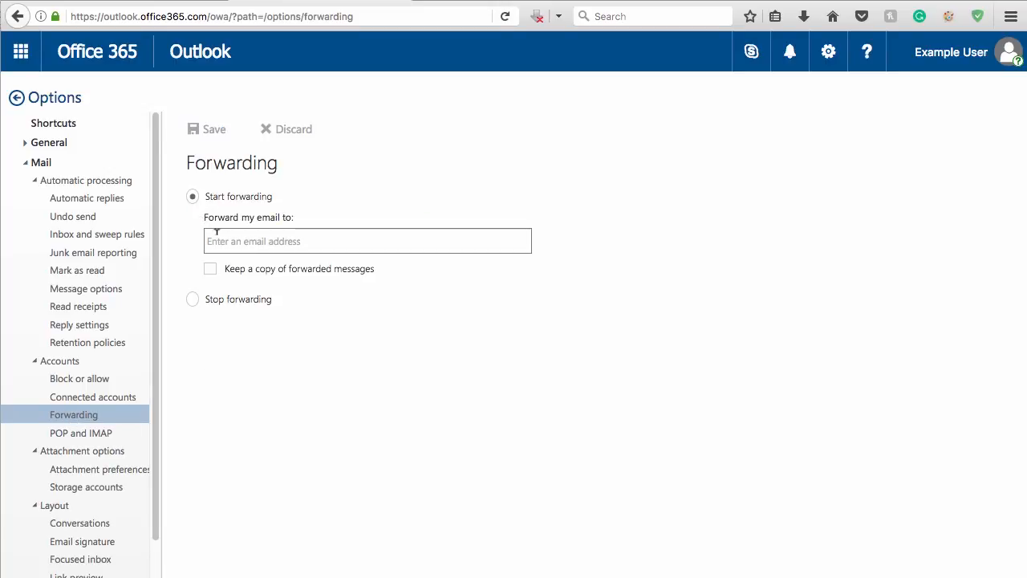
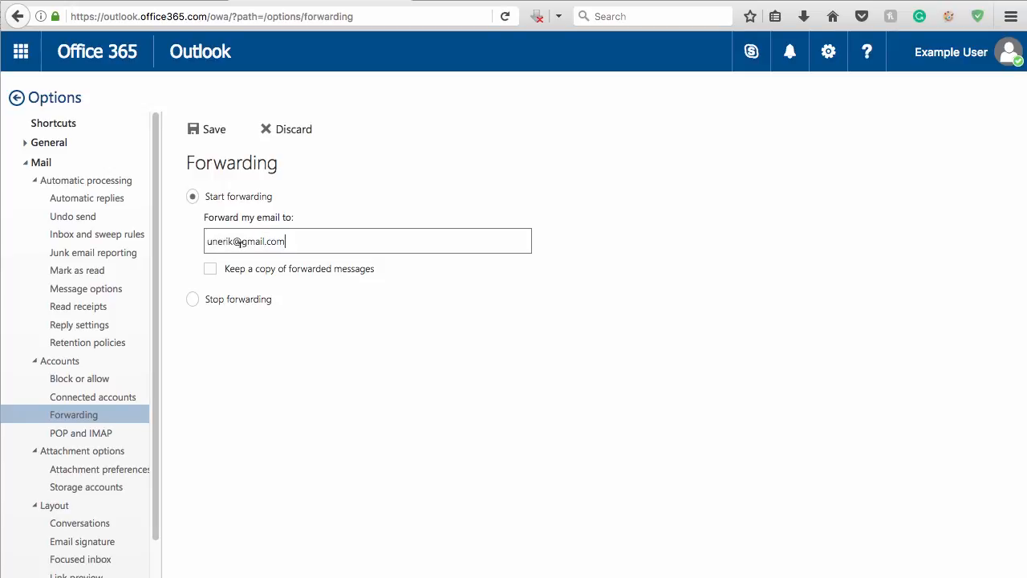
left_click(210, 269)
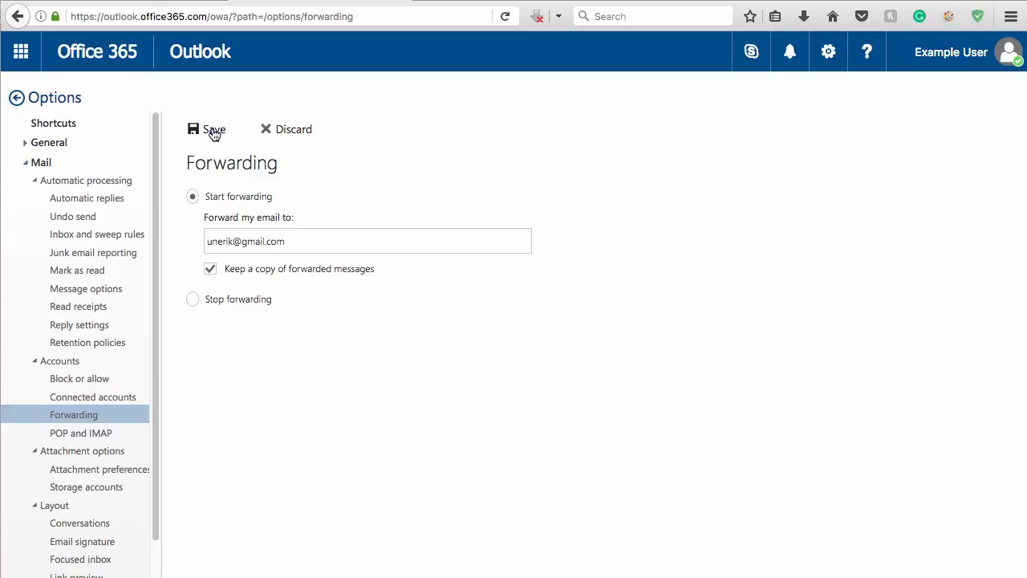
left_click(214, 129)
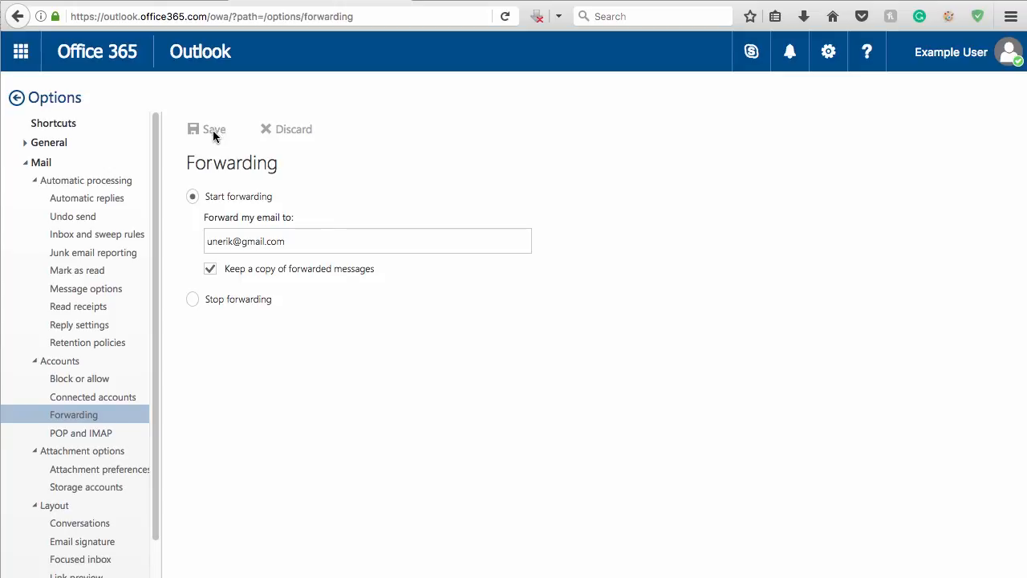